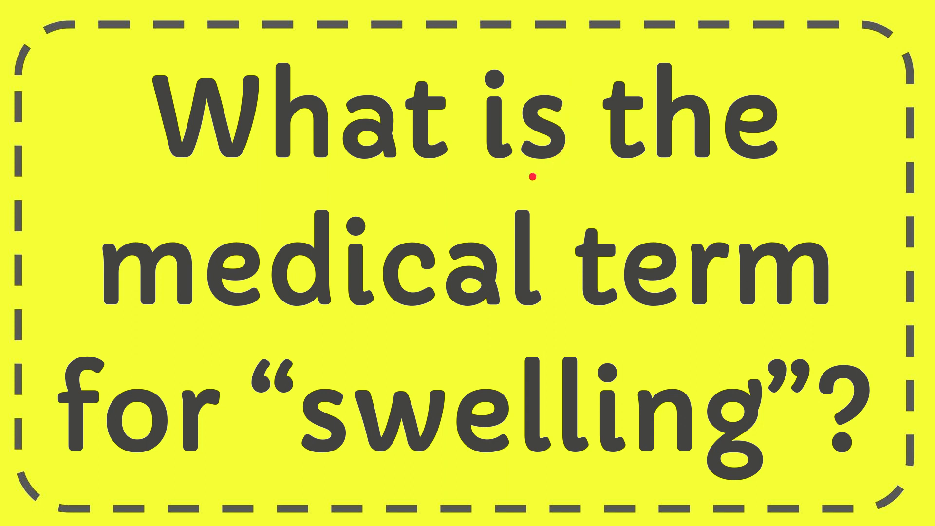
mouse_move(631, 207)
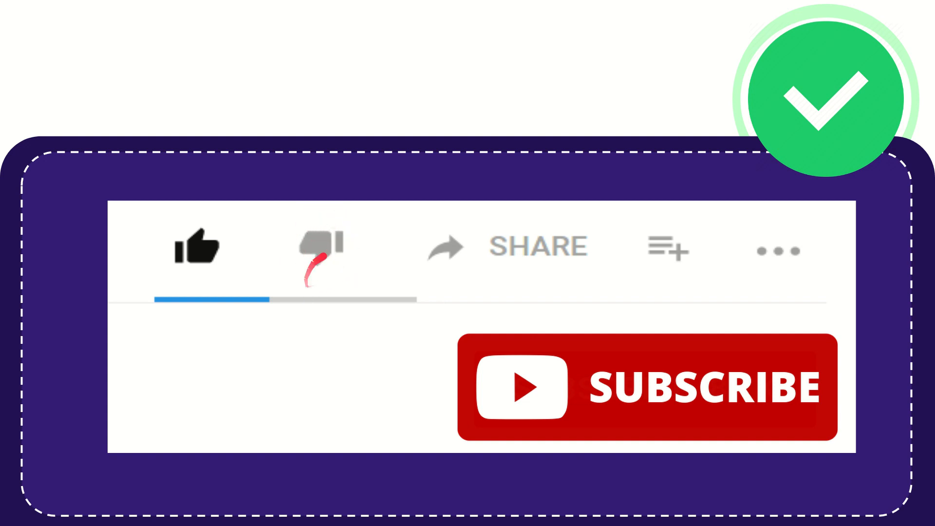
mouse_move(417, 262)
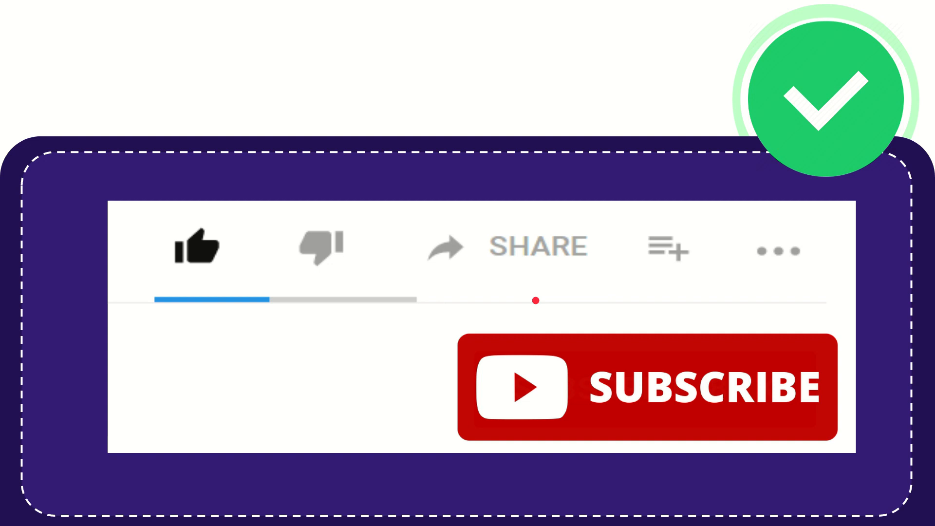
click(666, 248)
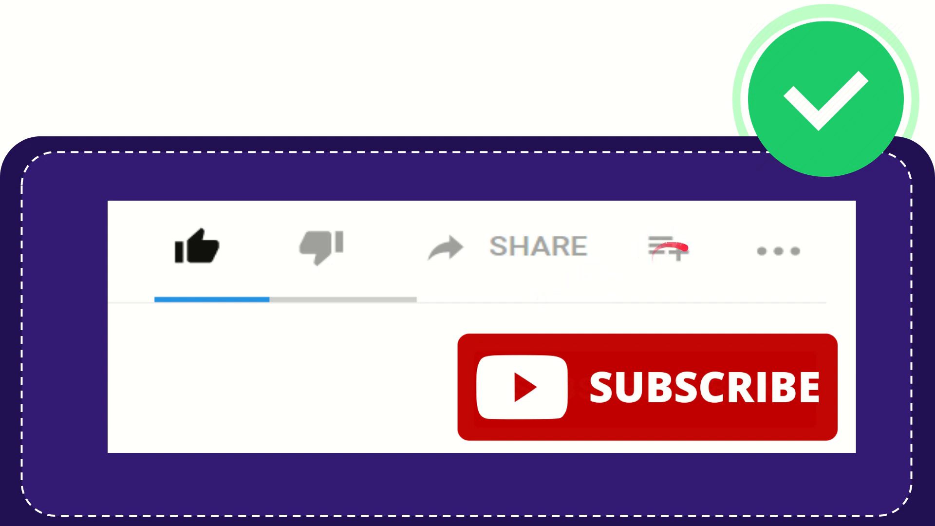